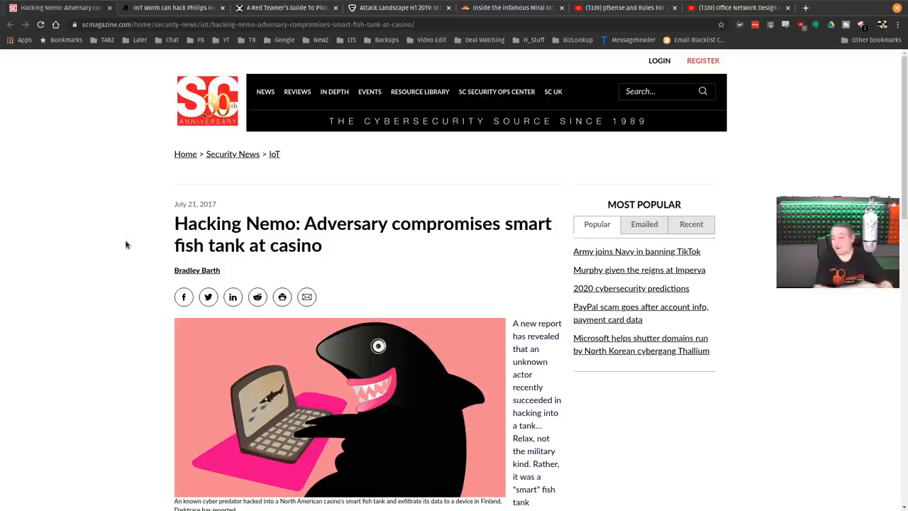
mouse_move(376, 234)
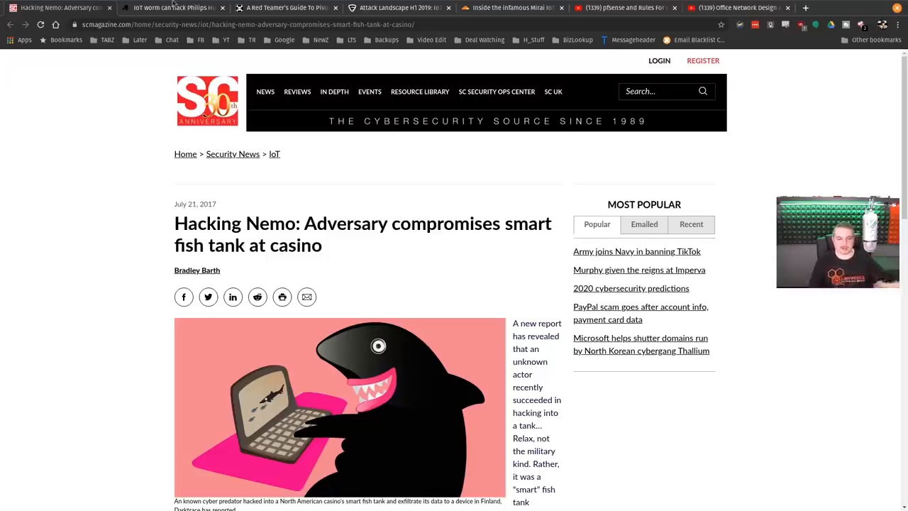
- Switch to The Register's Philips Hue IoT worm article
click(173, 8)
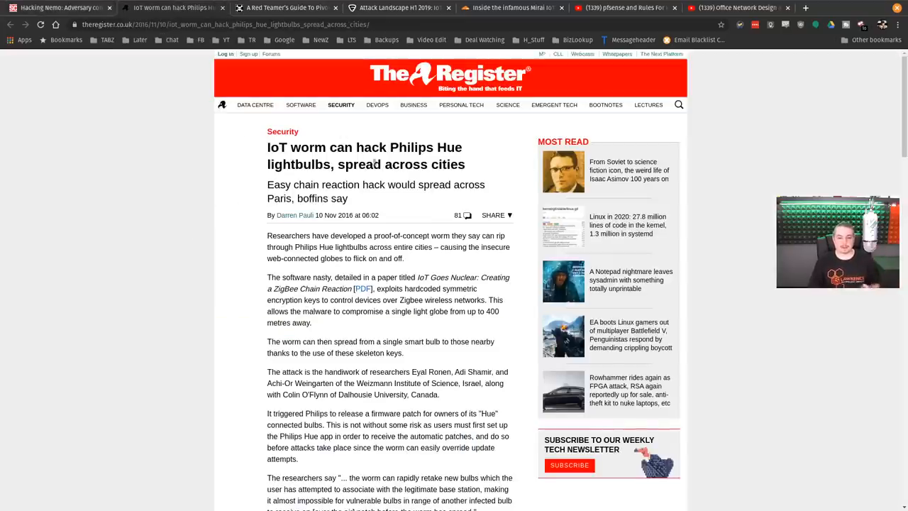
mouse_move(119, 251)
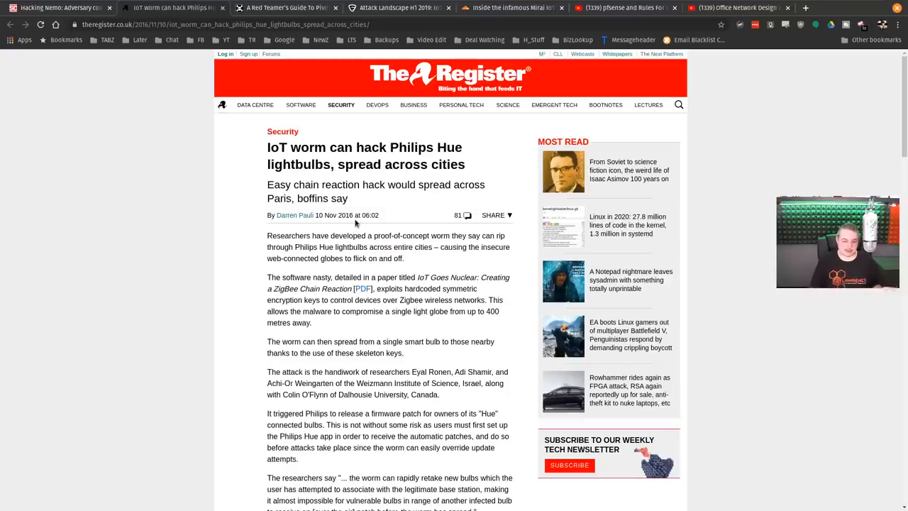
mouse_move(130, 234)
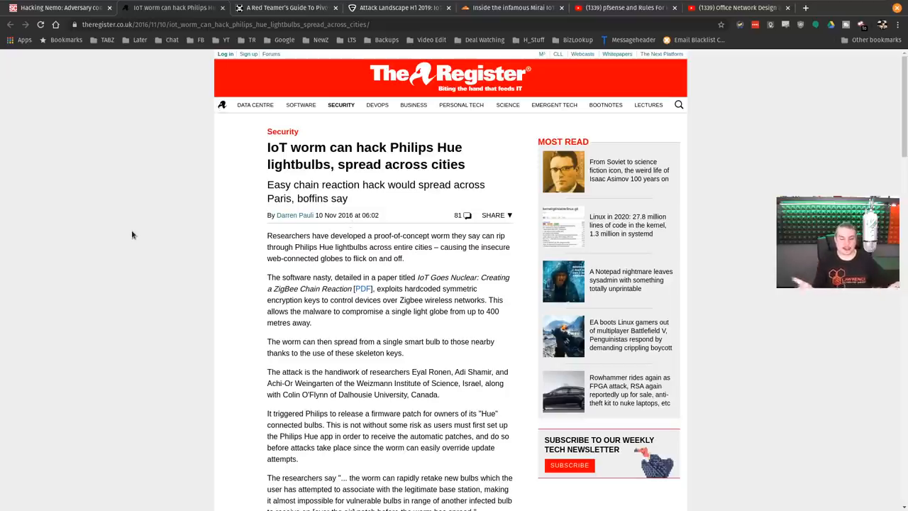
mouse_move(183, 150)
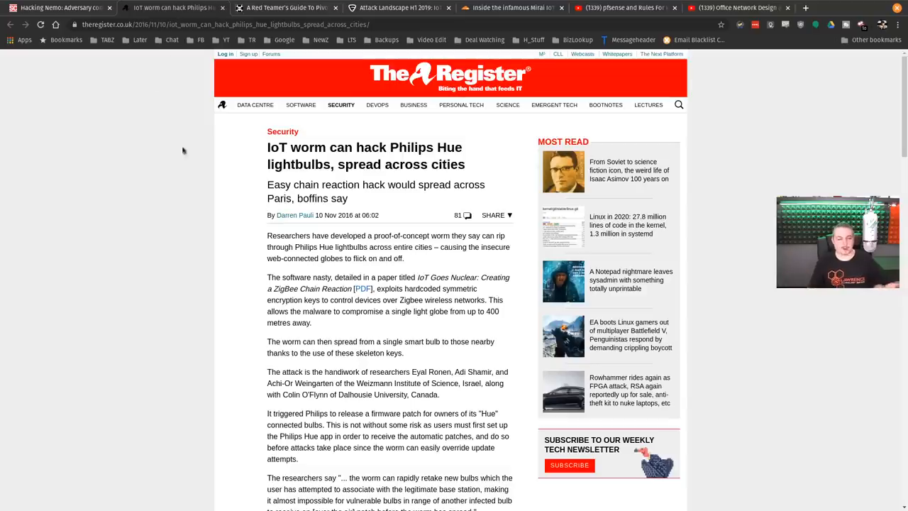
- Switch to Hackaday's 'A Red Teamer's Guide to Pivoting' article
click(284, 8)
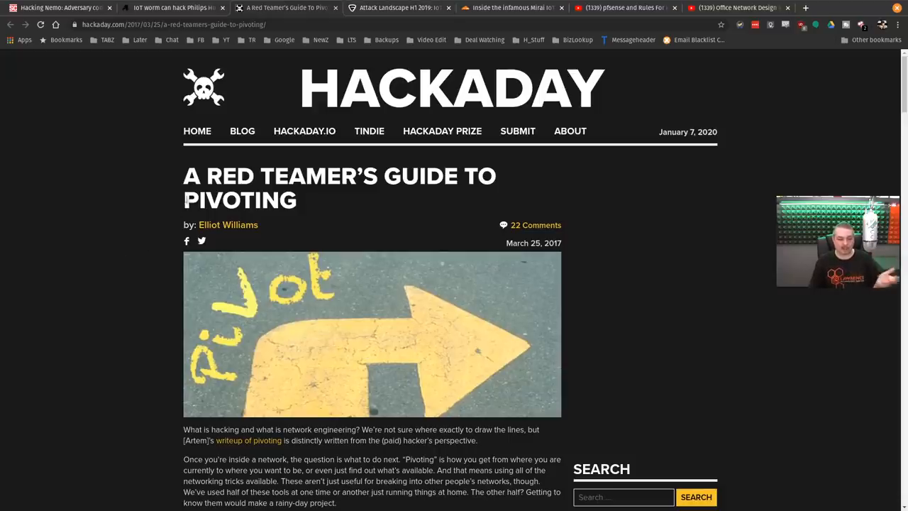
- Scroll down through the Hackaday pivoting guide
scroll(down, 3)
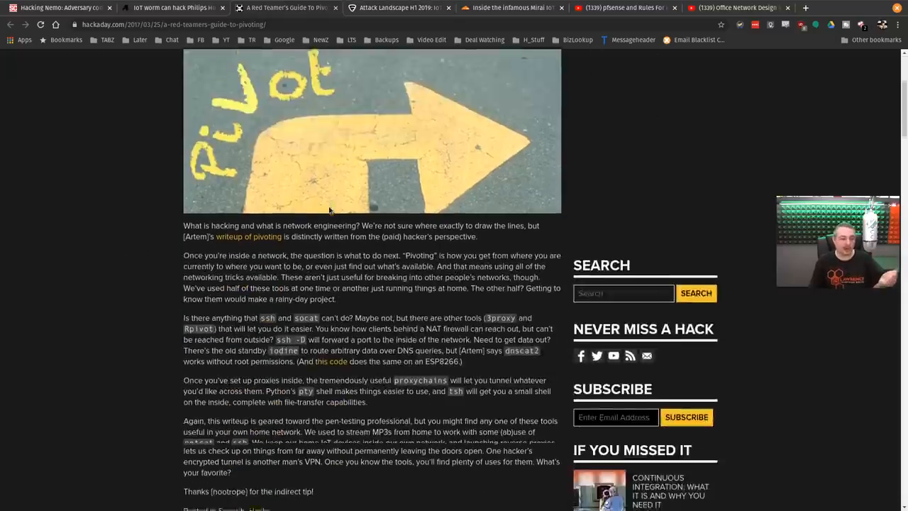
scroll(down, 3)
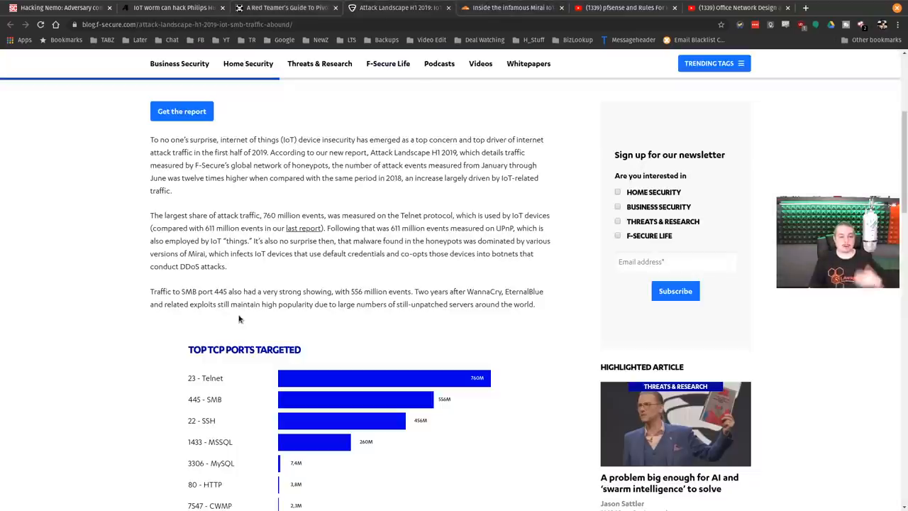
- Scroll the F-Secure article down to the Top TCP Ports Targeted chart
scroll(down, 3)
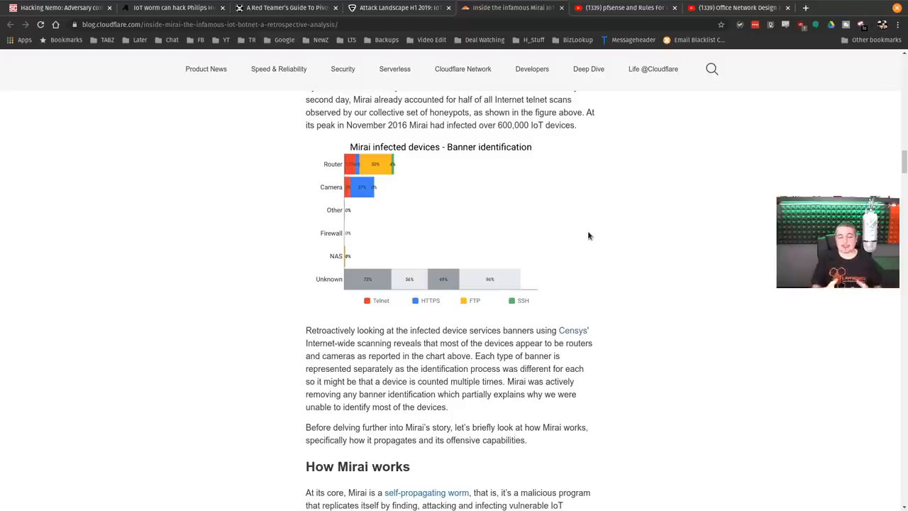
mouse_move(353, 151)
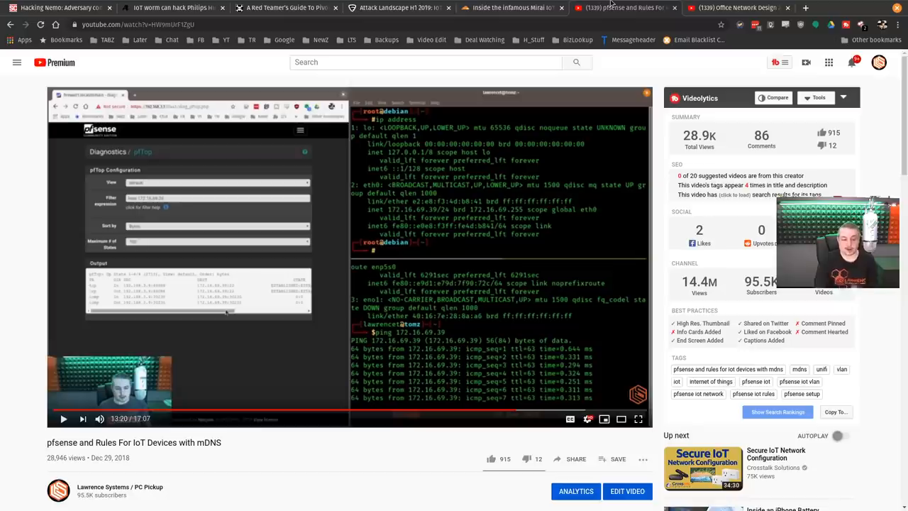
mouse_move(347, 247)
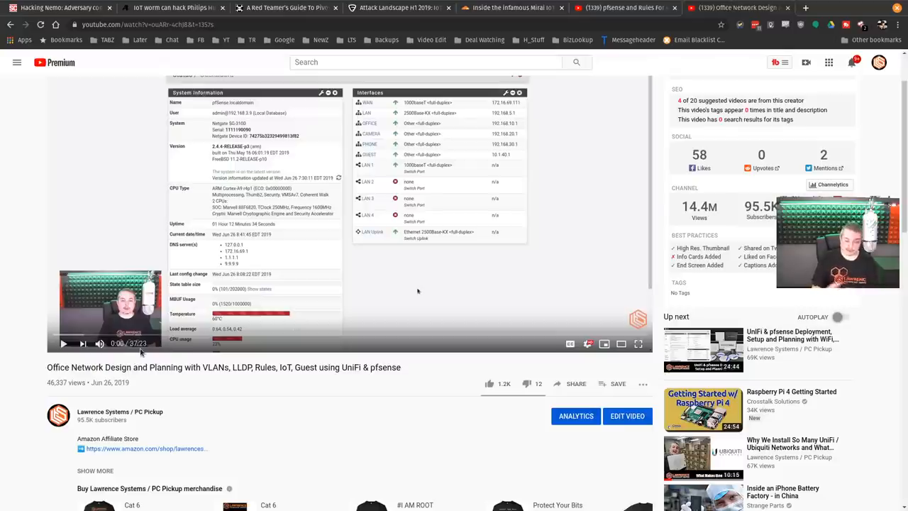
mouse_move(50, 376)
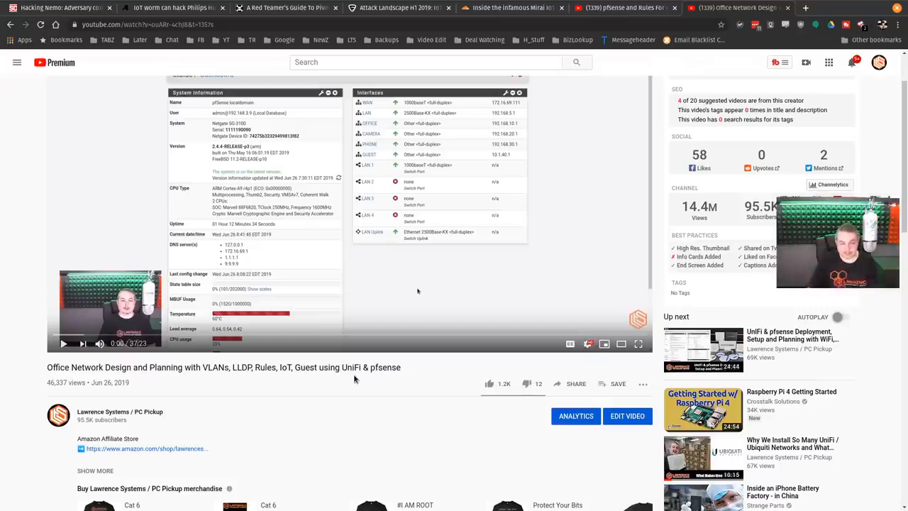
mouse_move(505, 213)
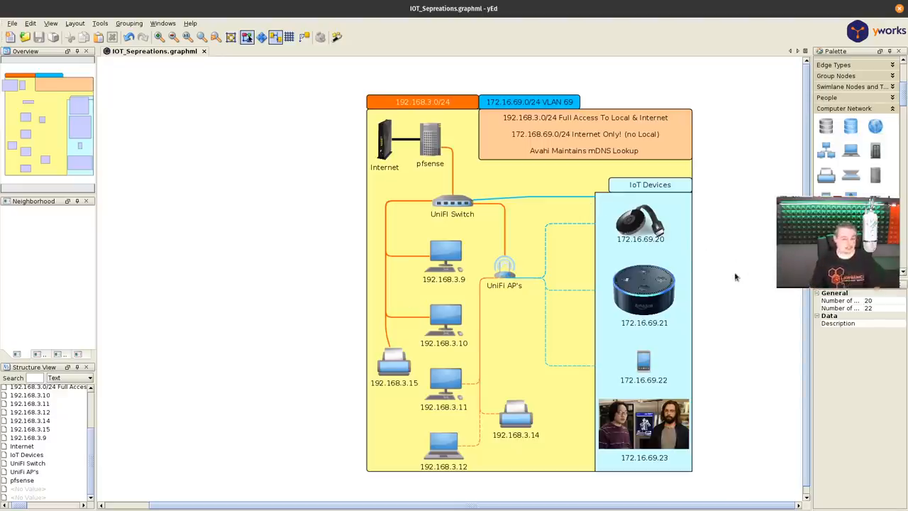
click(432, 139)
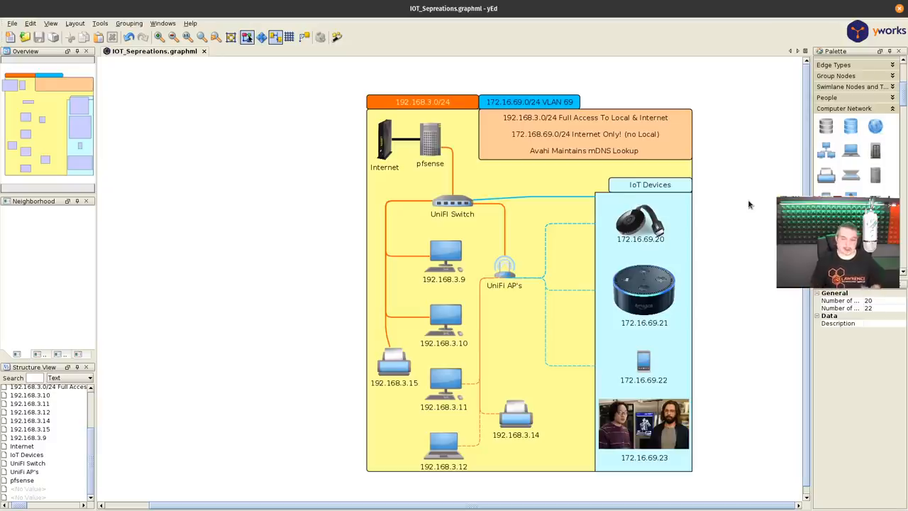
mouse_move(415, 146)
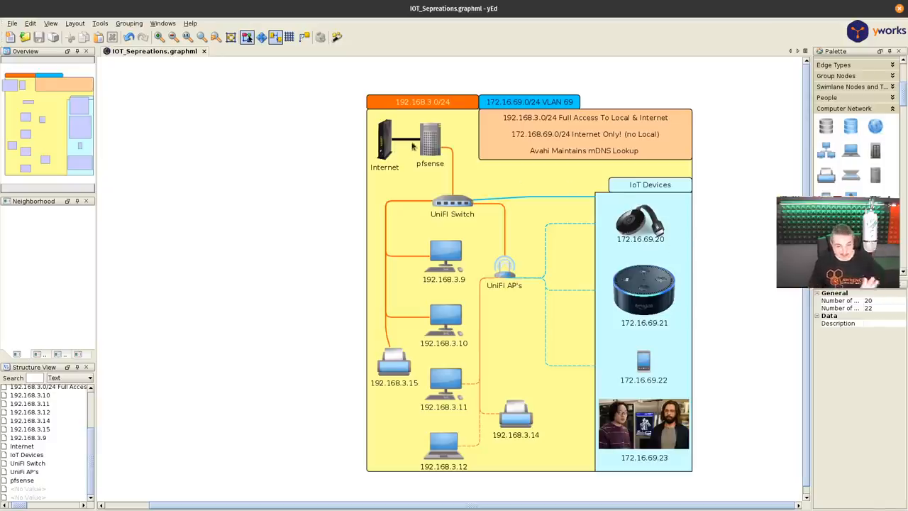
click(430, 139)
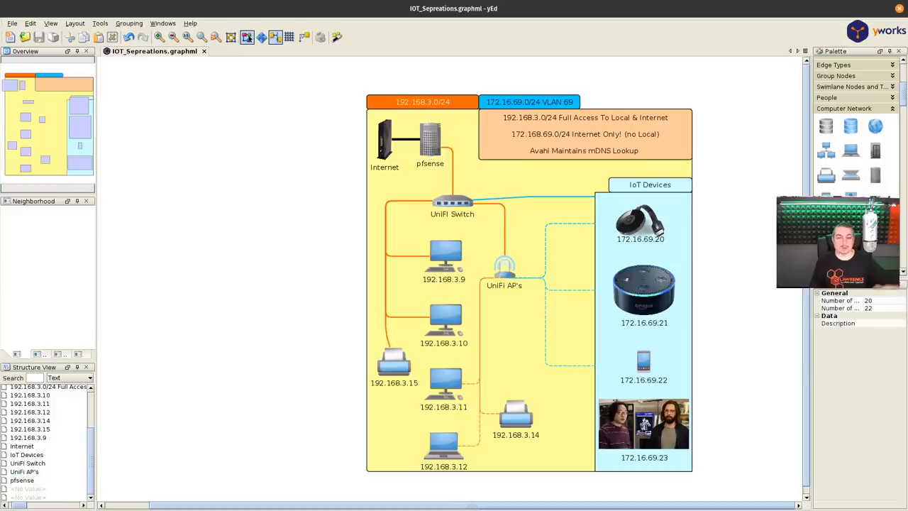
mouse_move(749, 190)
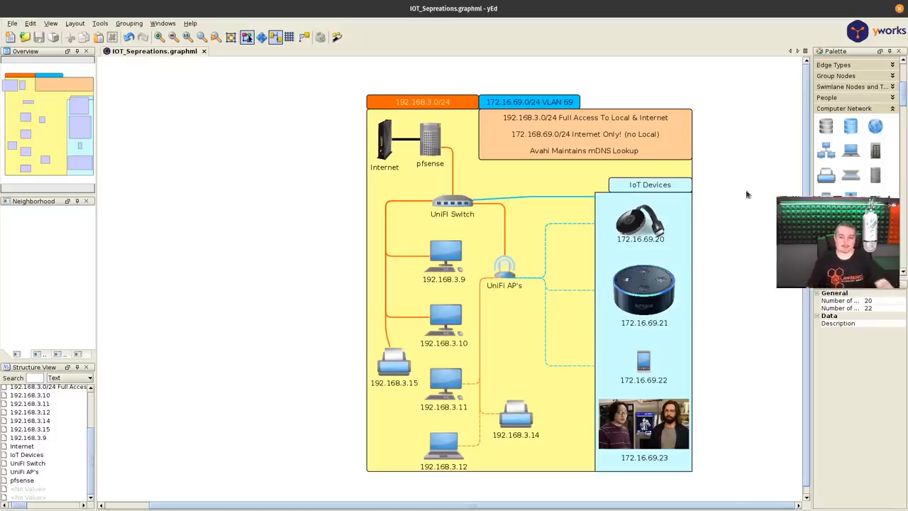
click(453, 204)
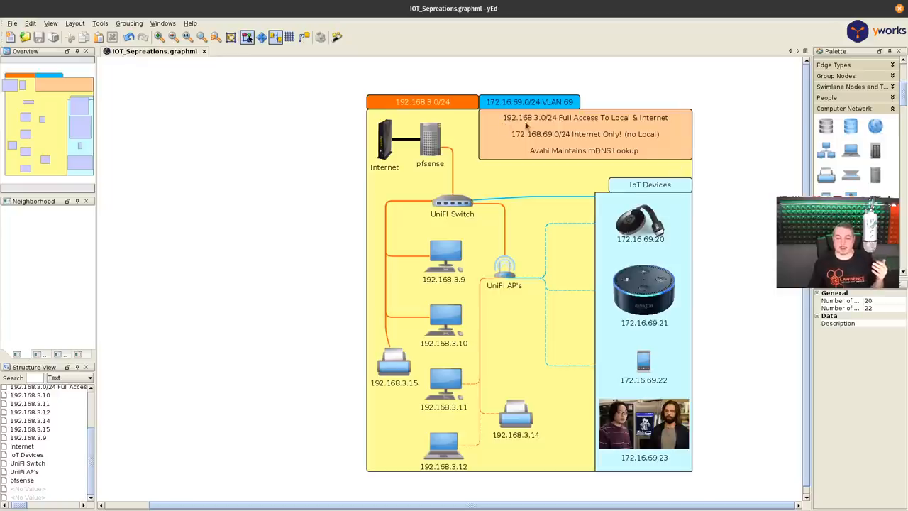
mouse_move(537, 141)
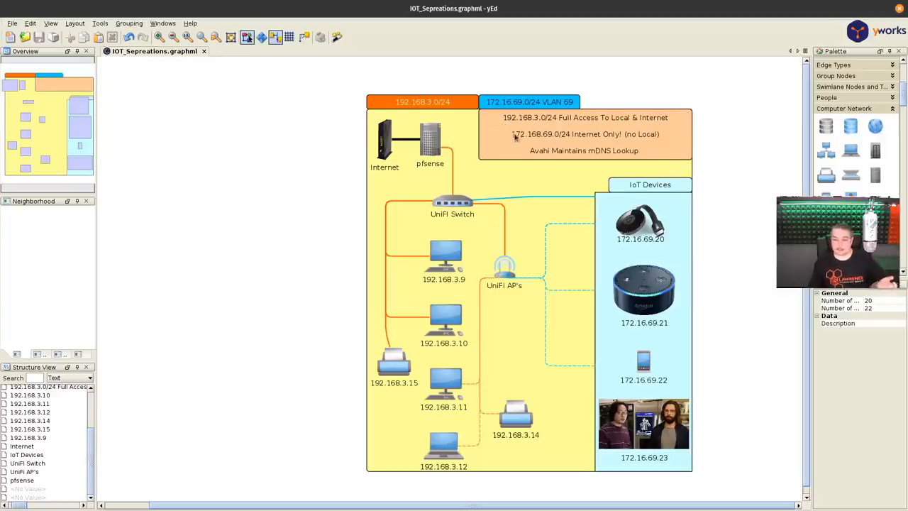
mouse_move(704, 157)
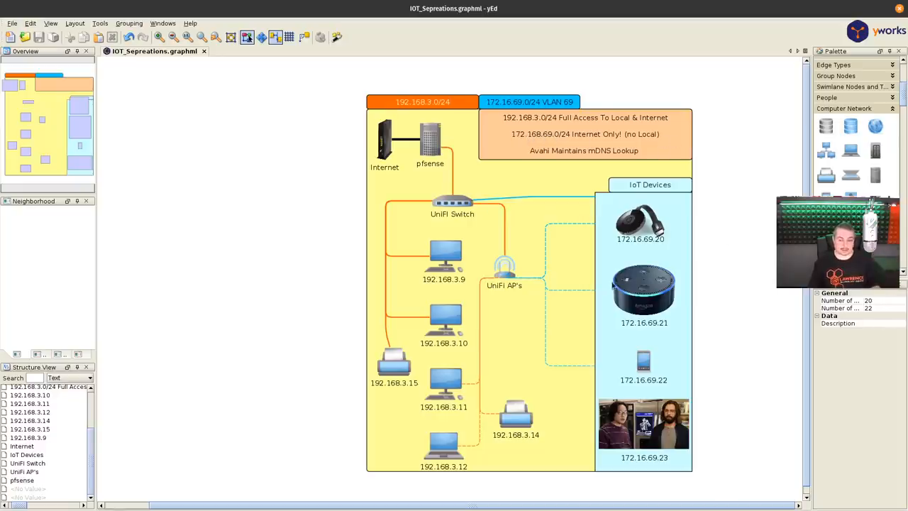
click(644, 289)
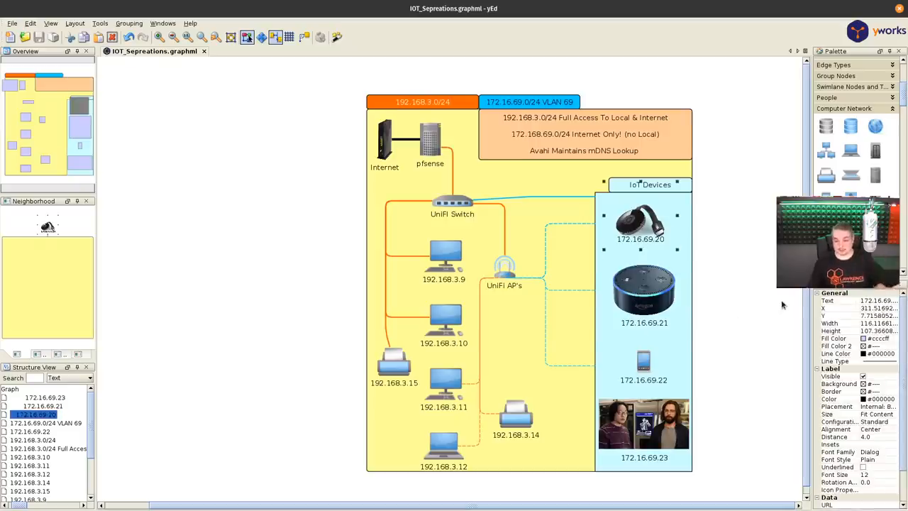
mouse_move(778, 300)
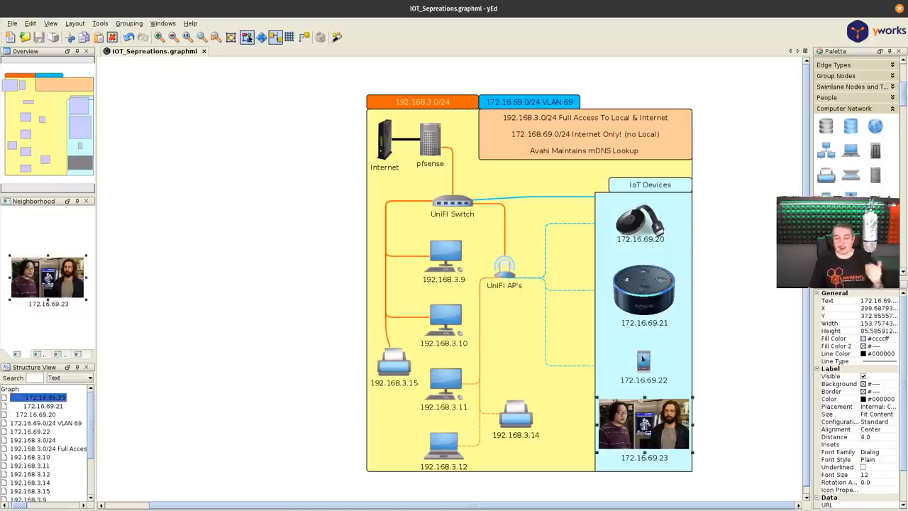
mouse_move(772, 261)
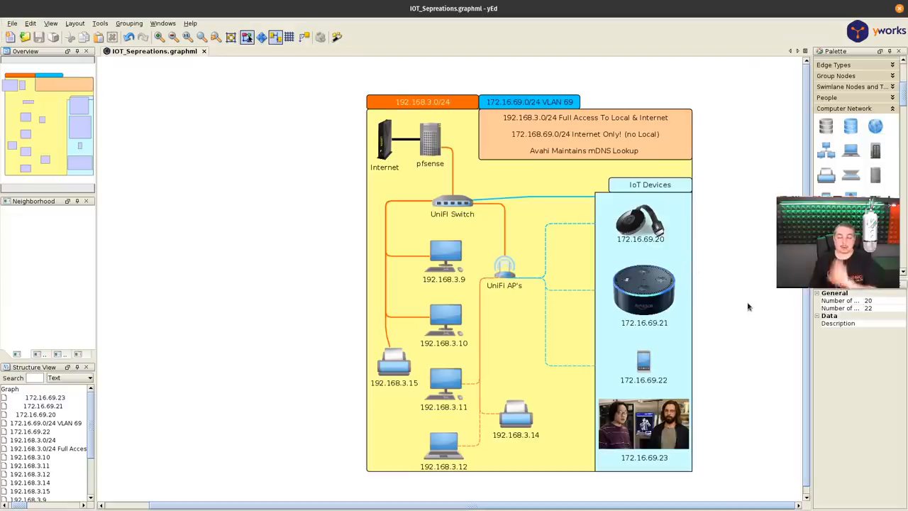
click(645, 290)
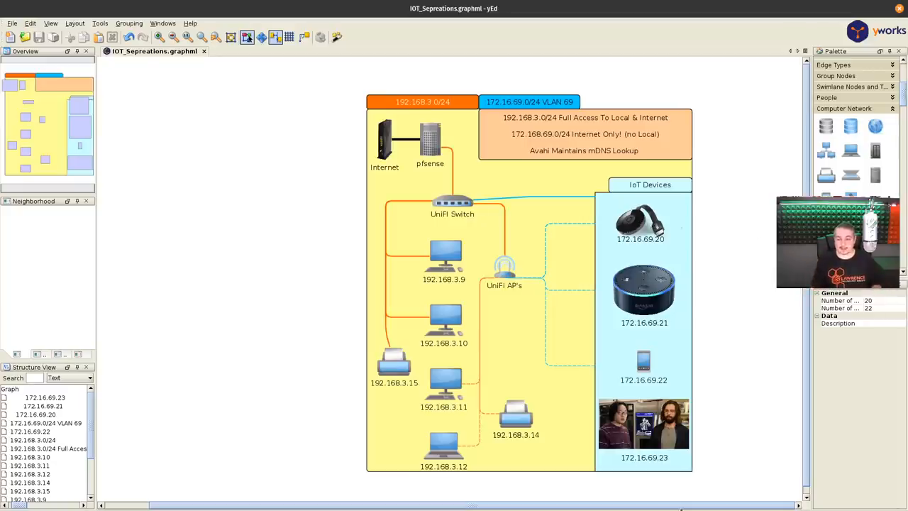
mouse_move(686, 211)
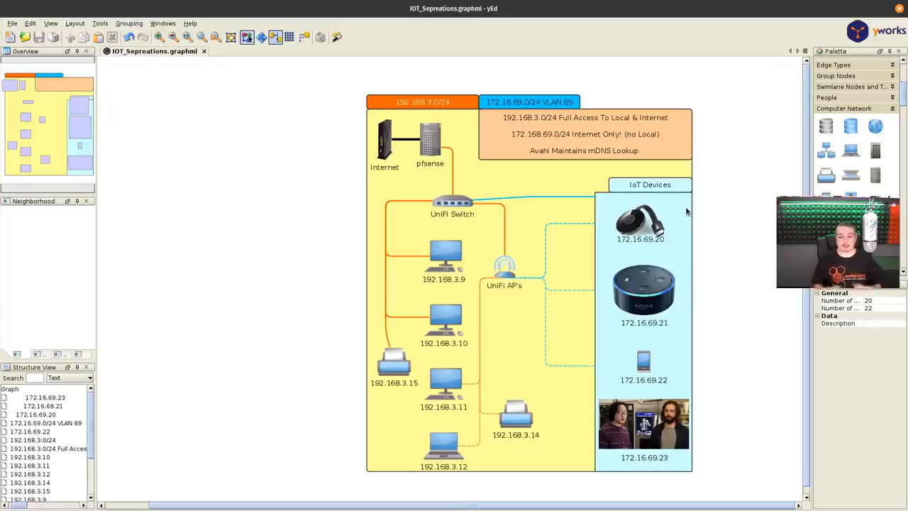
mouse_move(732, 230)
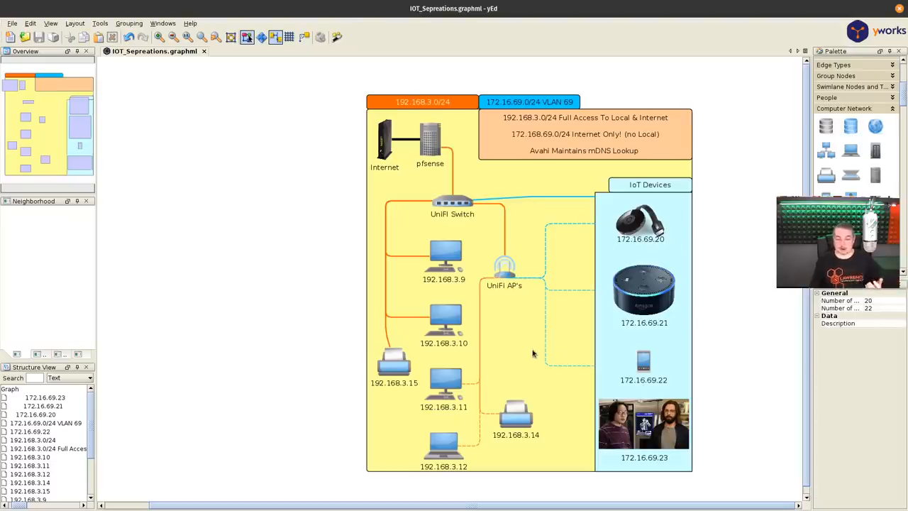
click(443, 319)
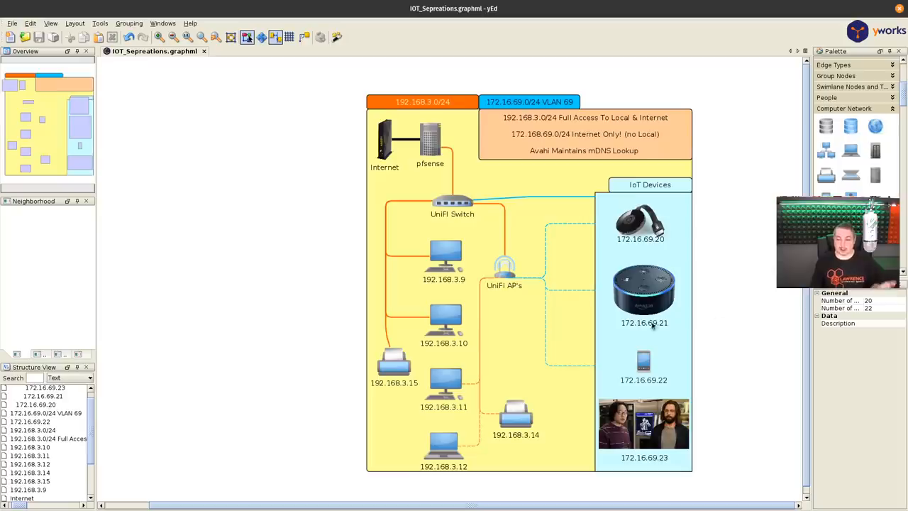
click(644, 291)
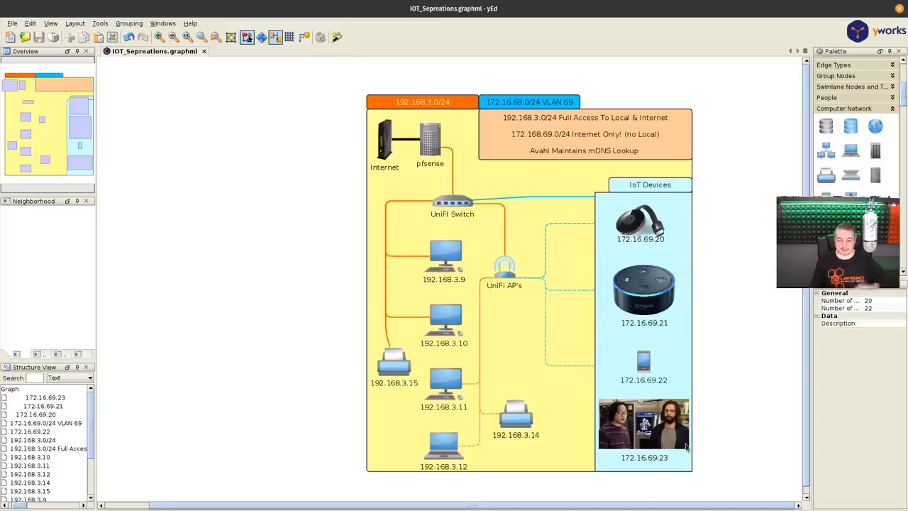
mouse_move(738, 369)
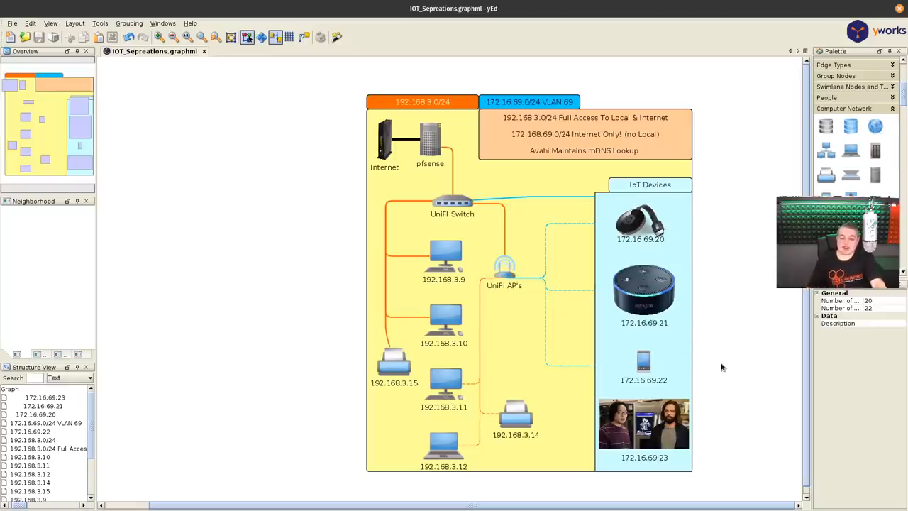
mouse_move(711, 296)
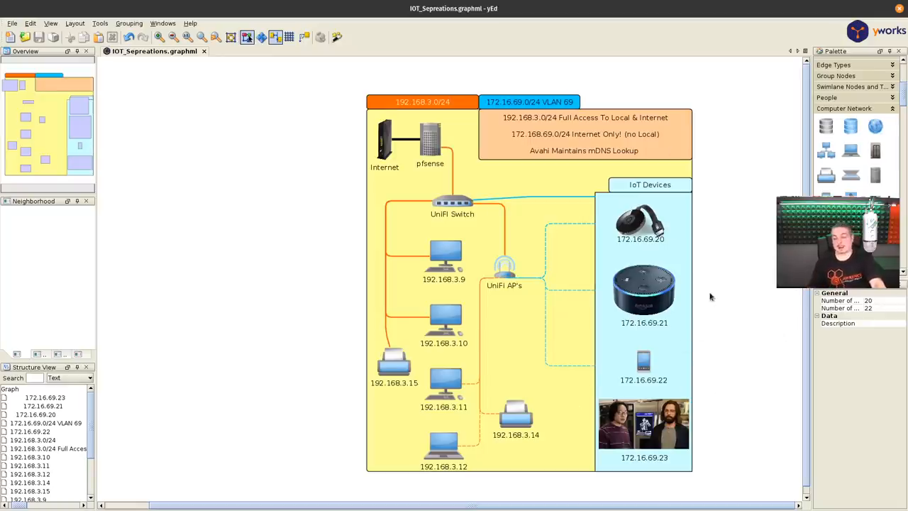
mouse_move(738, 301)
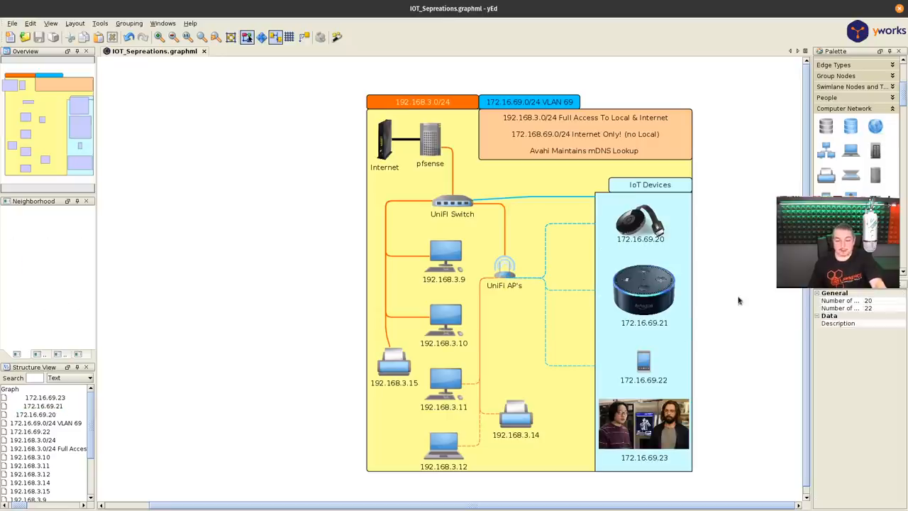
click(650, 185)
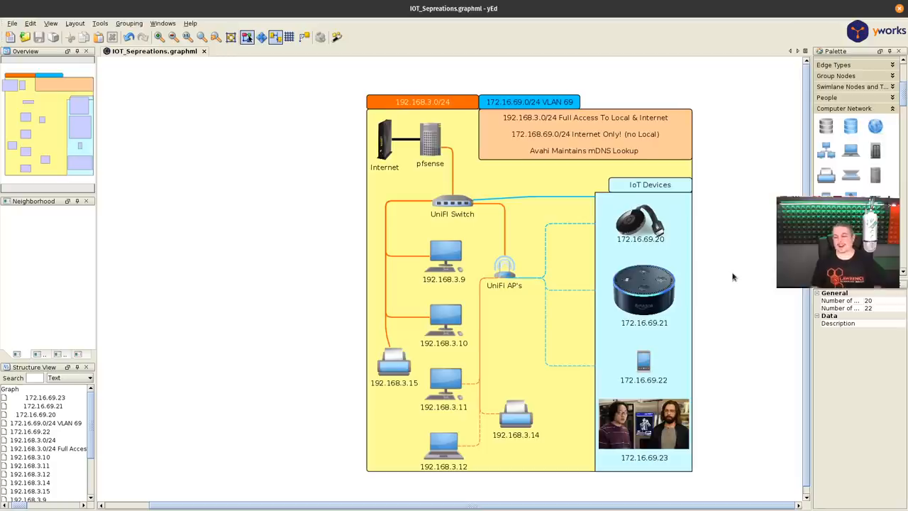
mouse_move(693, 248)
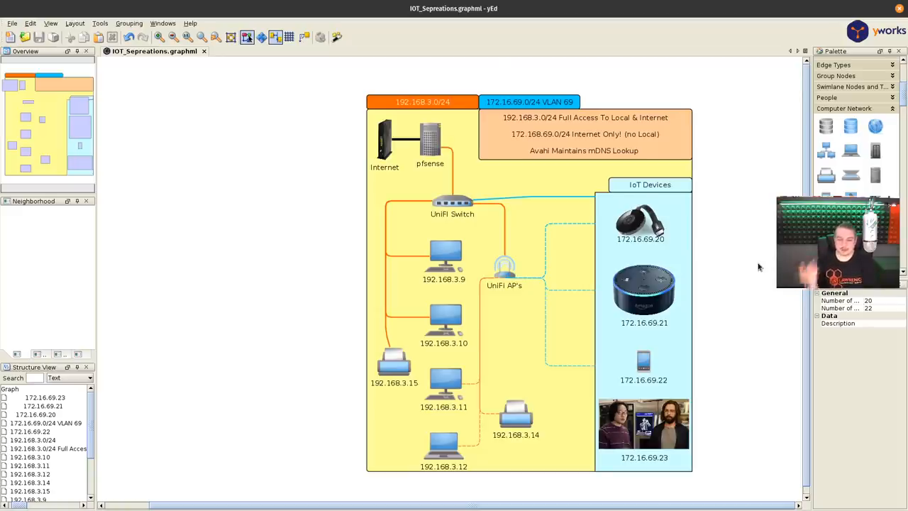
mouse_move(646, 321)
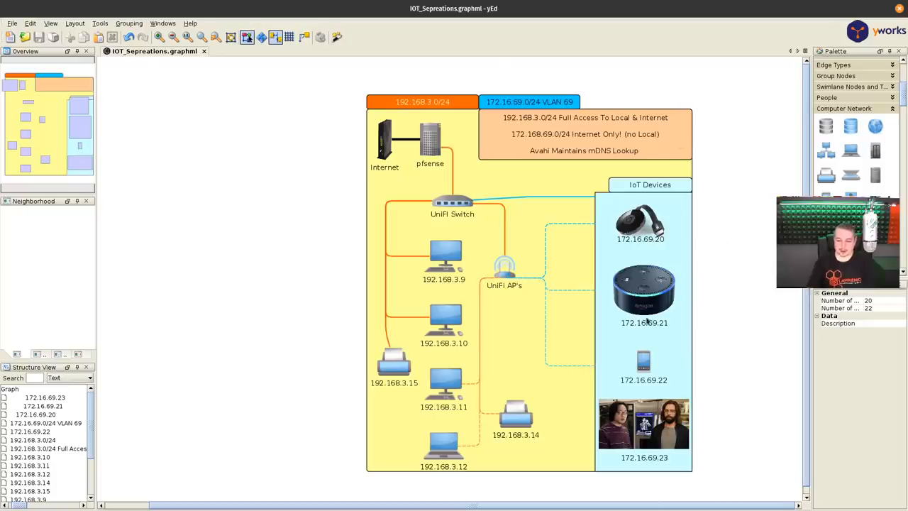
mouse_move(753, 263)
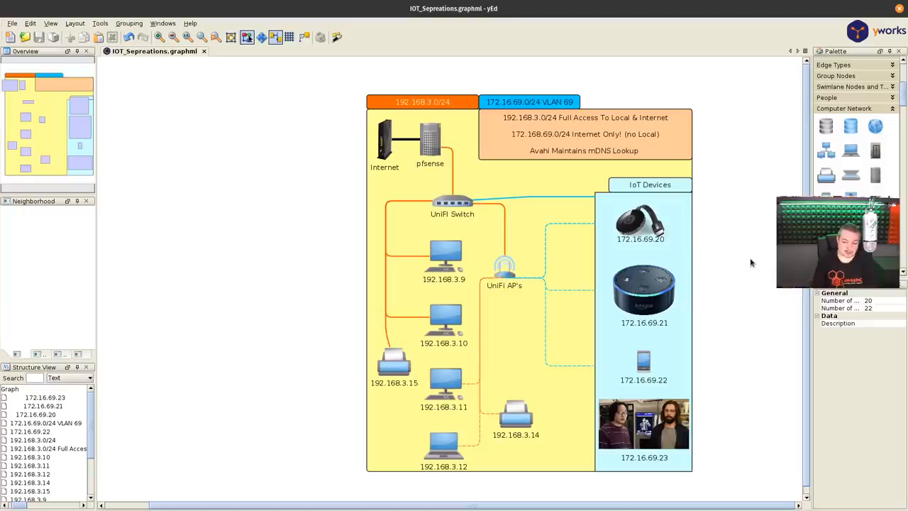
mouse_move(673, 34)
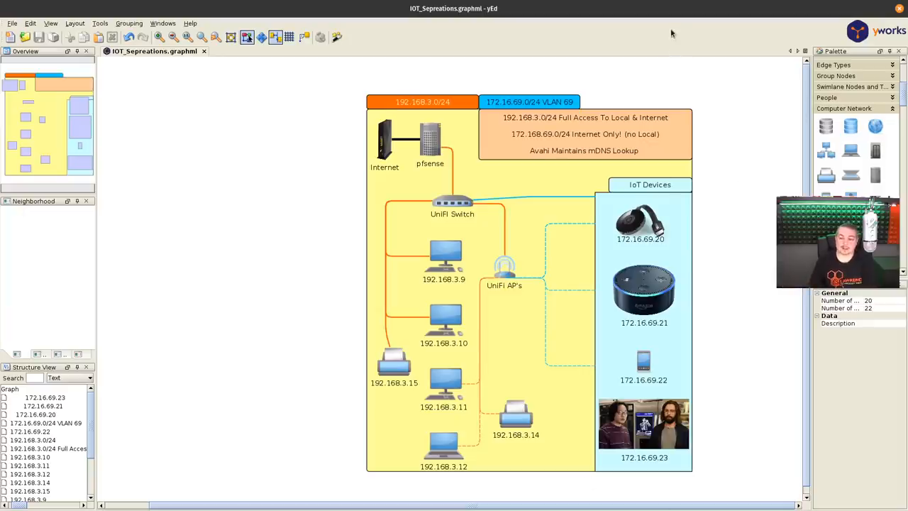
mouse_move(653, 311)
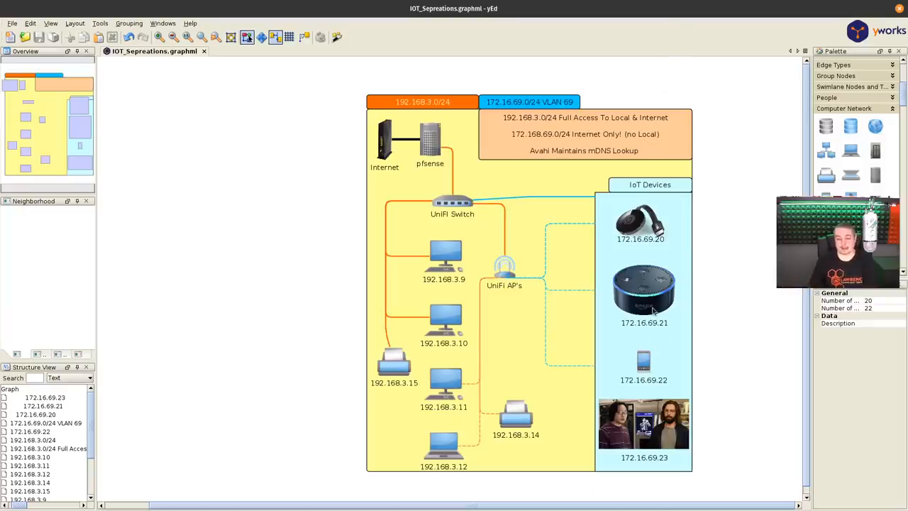
mouse_move(735, 284)
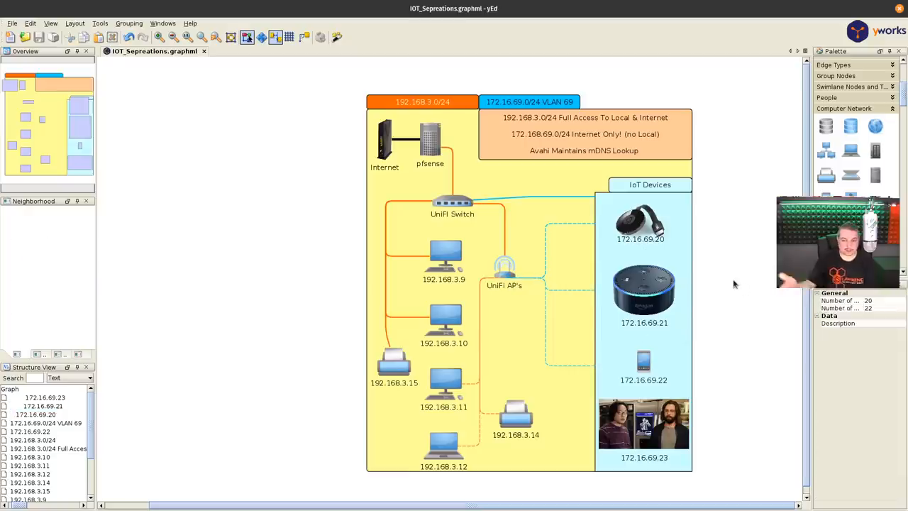
mouse_move(616, 389)
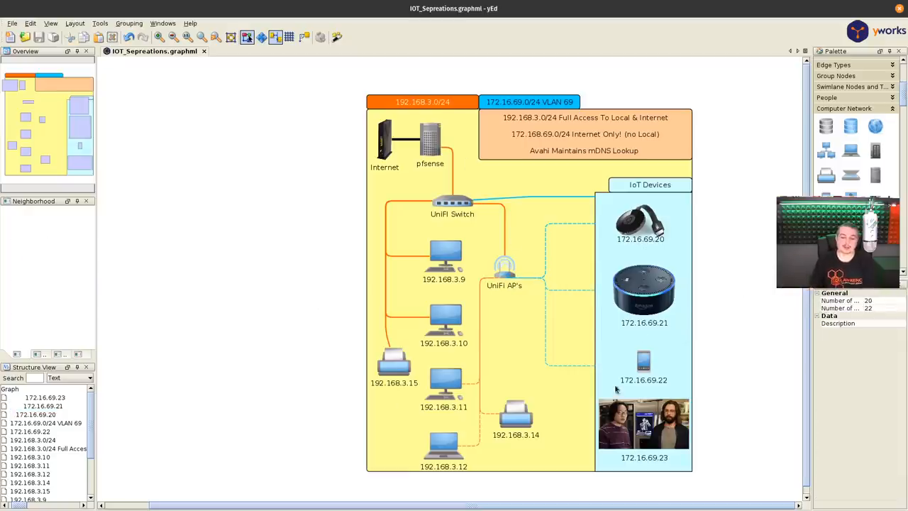
click(517, 414)
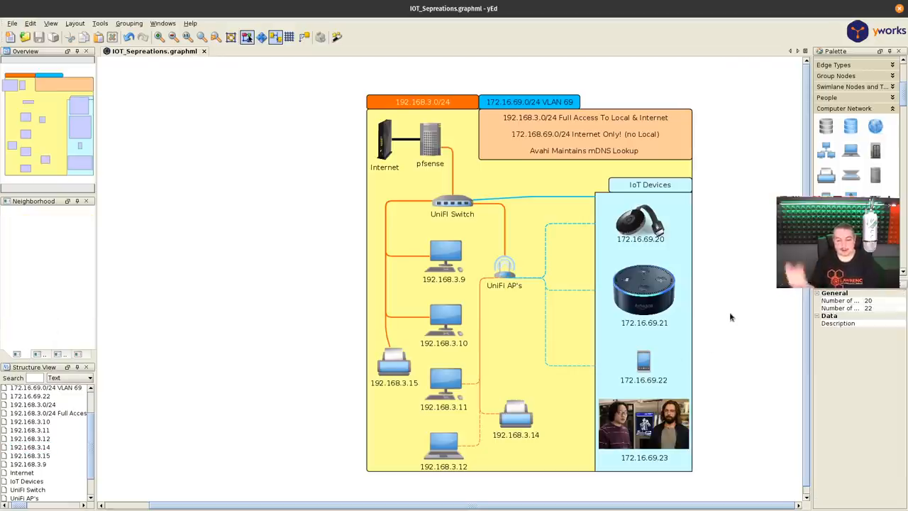
click(446, 321)
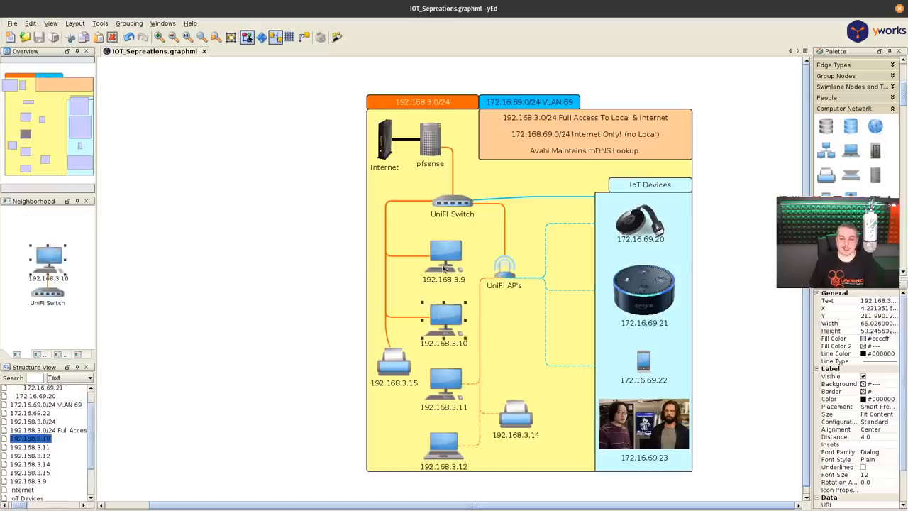
click(443, 447)
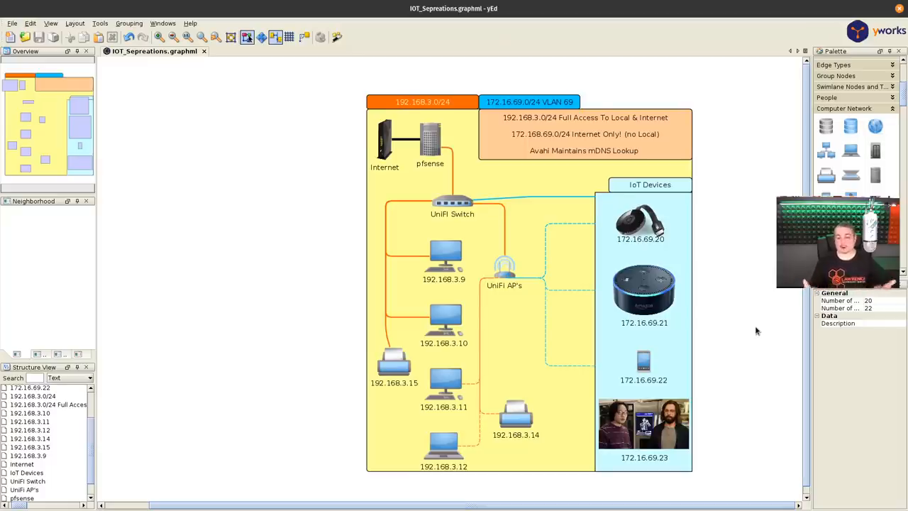
mouse_move(591, 432)
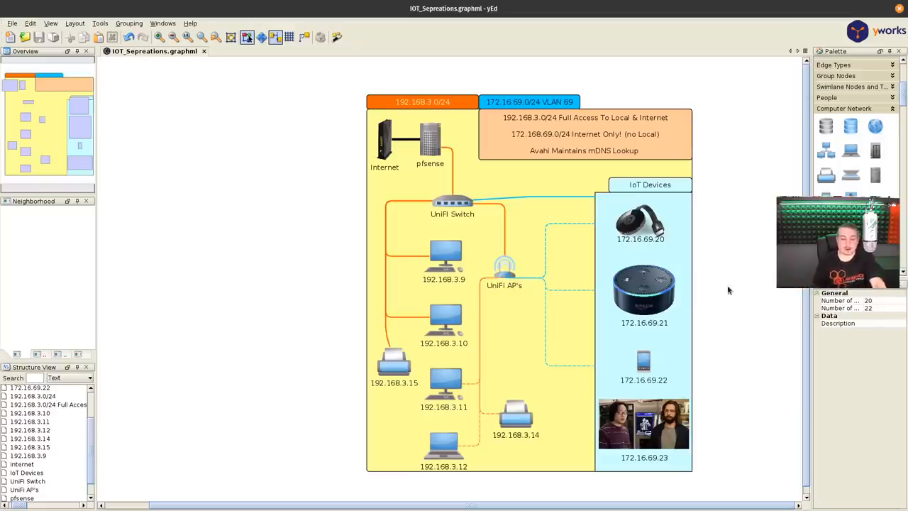
mouse_move(763, 241)
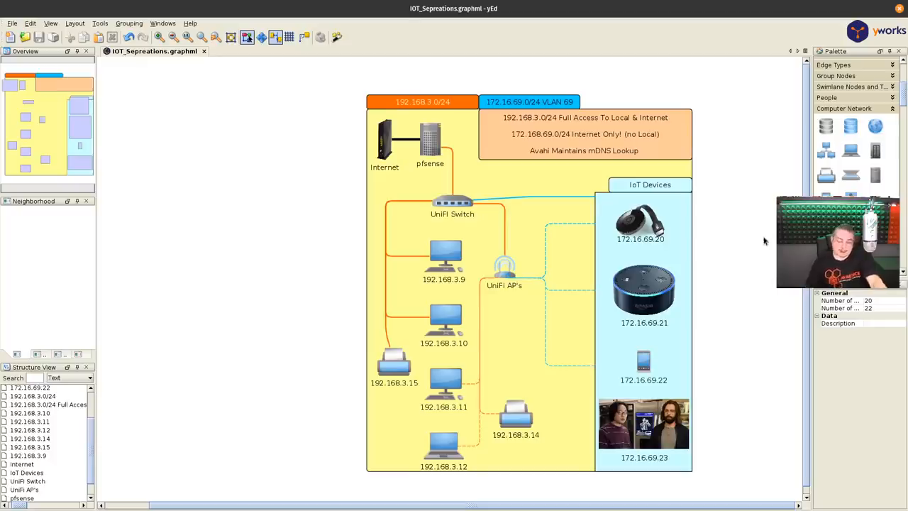
click(517, 414)
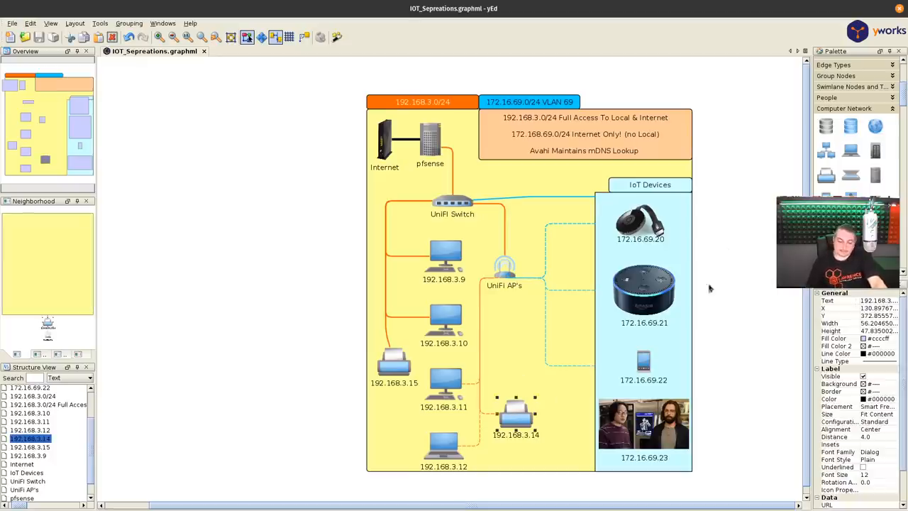
mouse_move(338, 257)
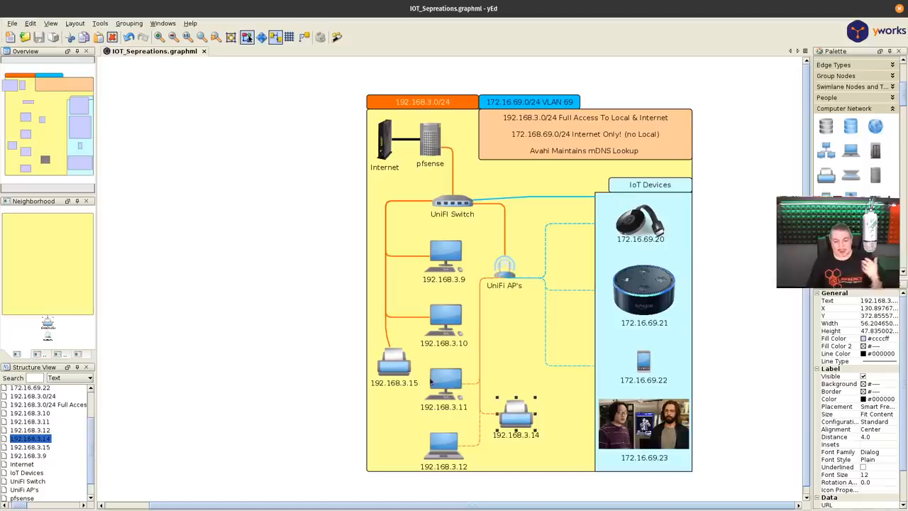
click(430, 142)
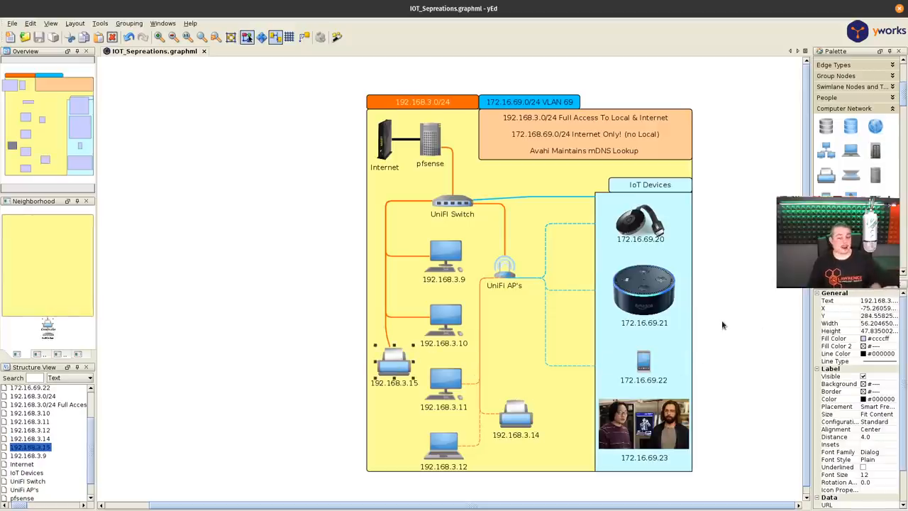
click(444, 315)
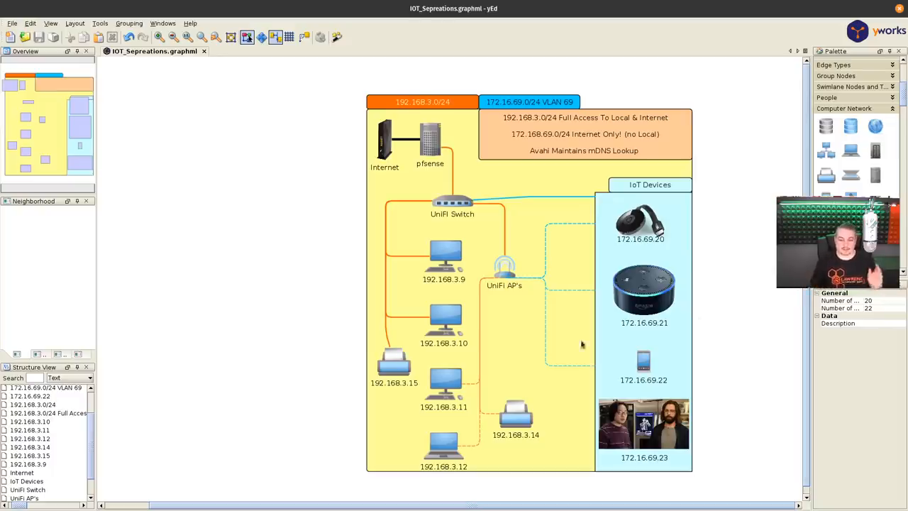
click(444, 318)
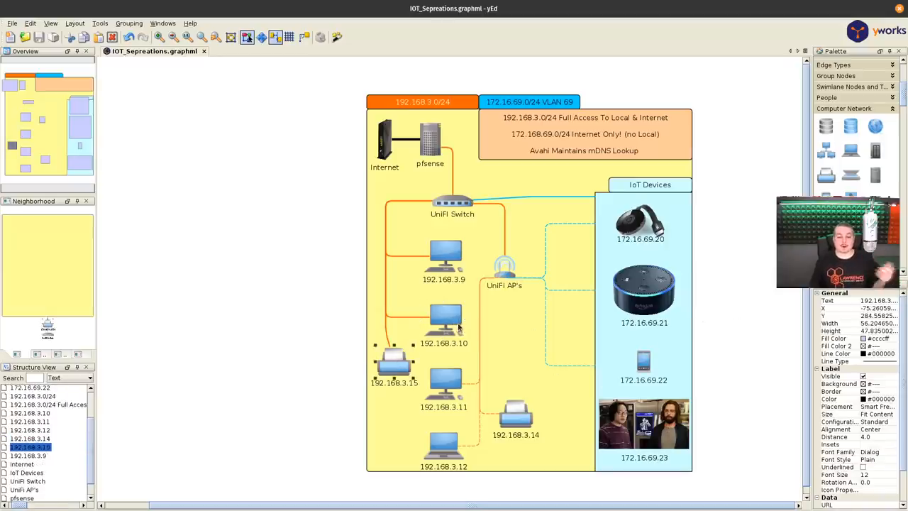
mouse_move(695, 482)
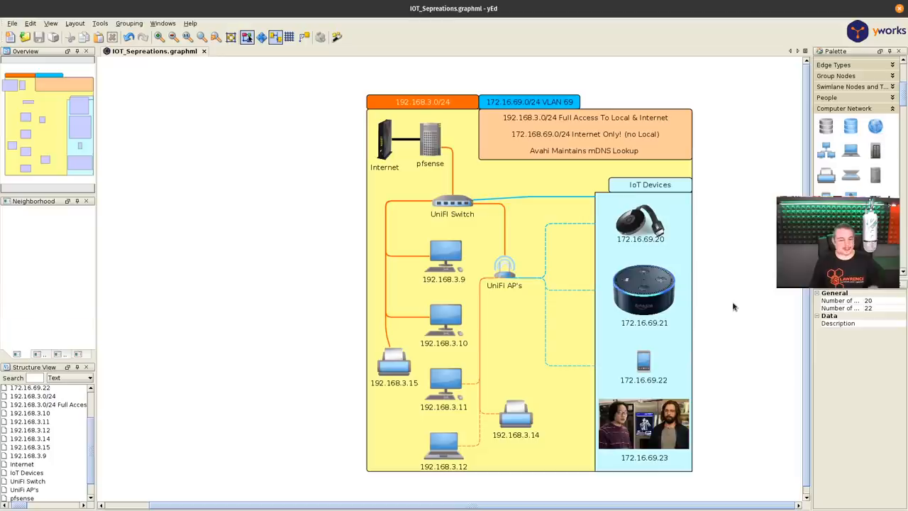
click(395, 362)
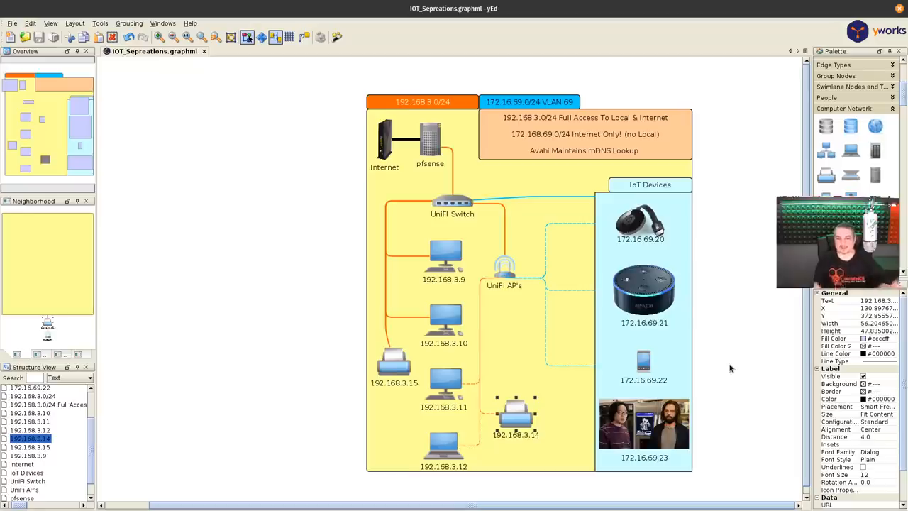
mouse_move(676, 460)
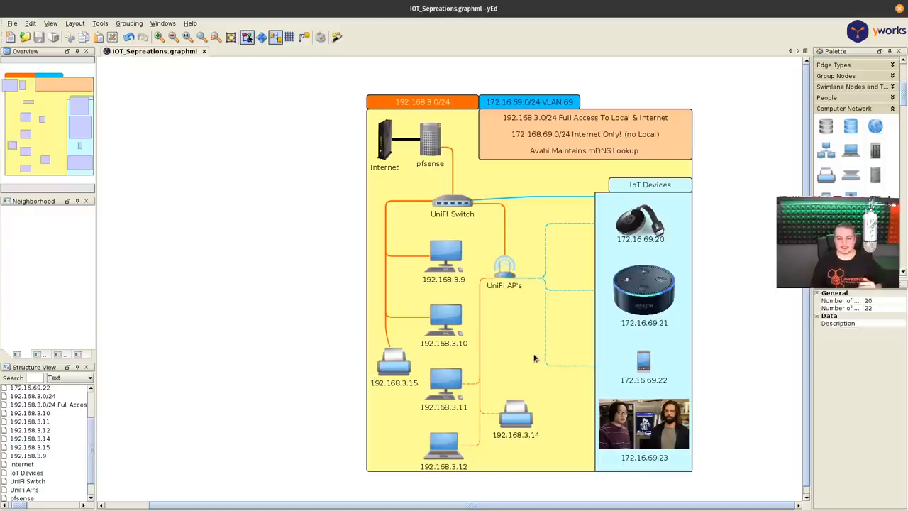
click(395, 361)
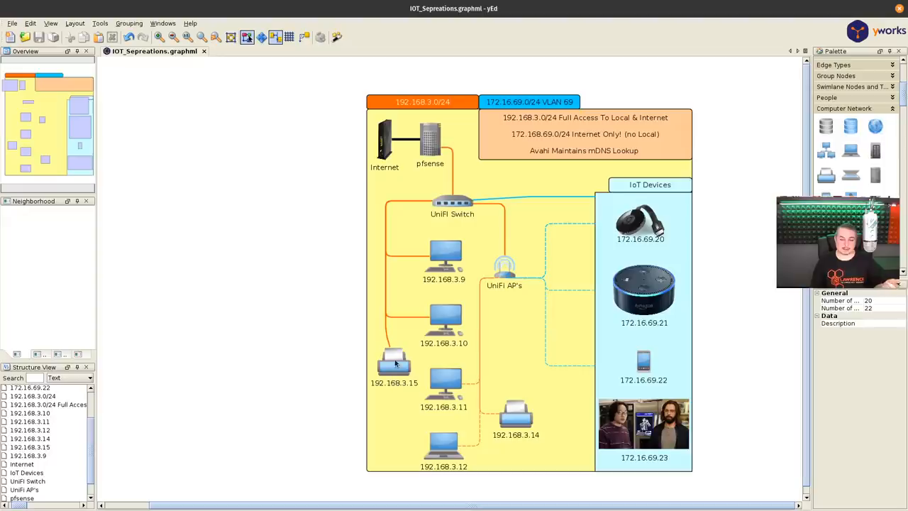
click(394, 362)
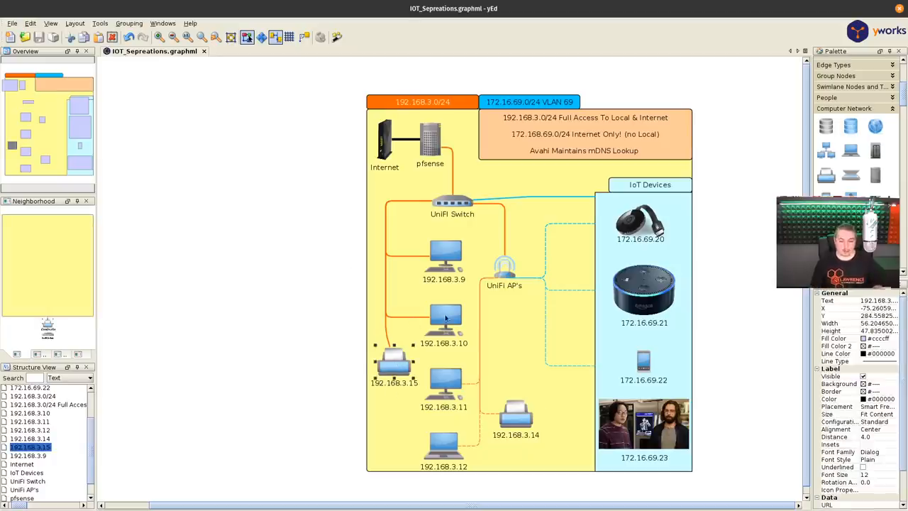
mouse_move(439, 355)
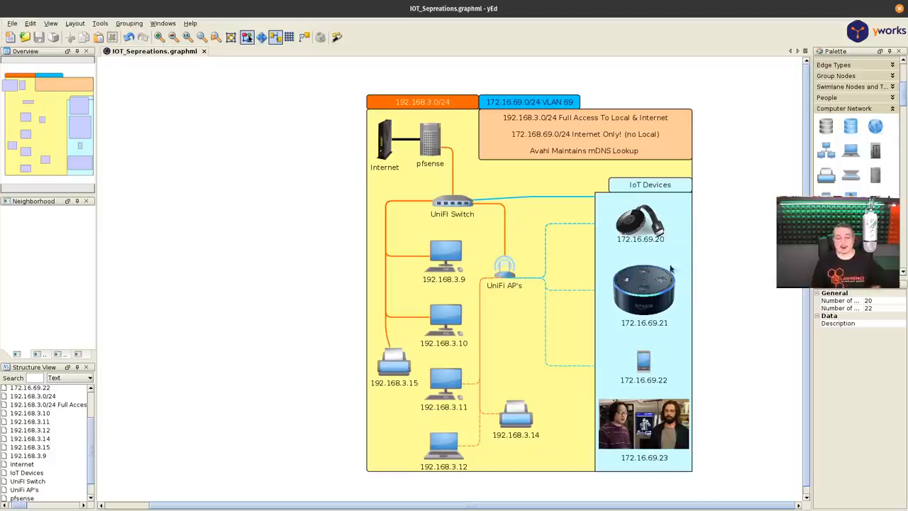
mouse_move(665, 383)
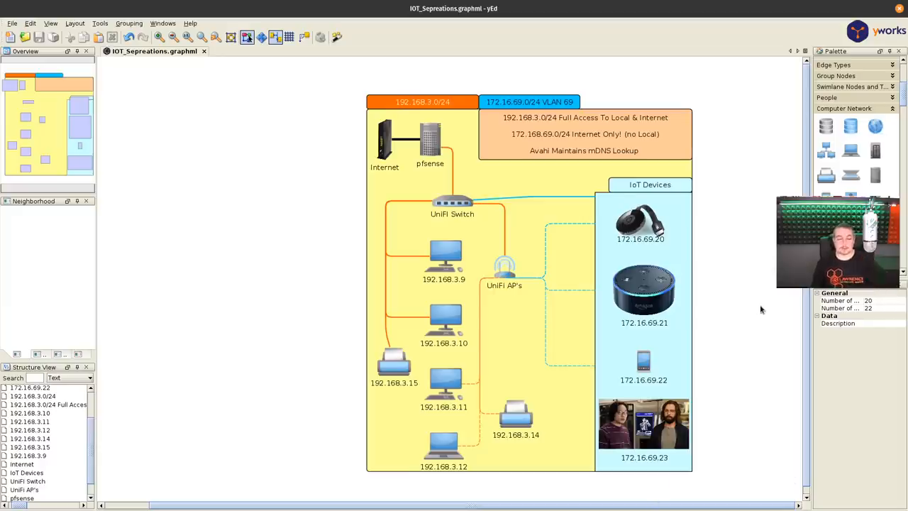
mouse_move(744, 298)
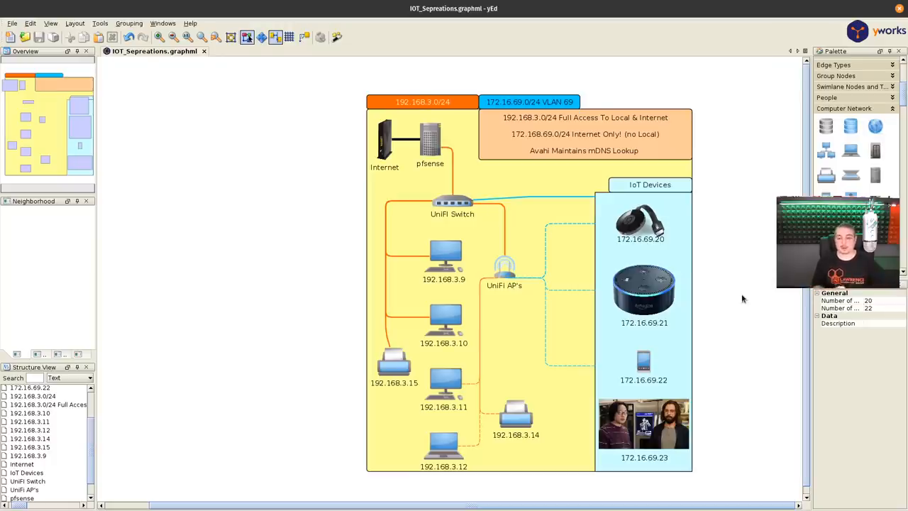
mouse_move(518, 337)
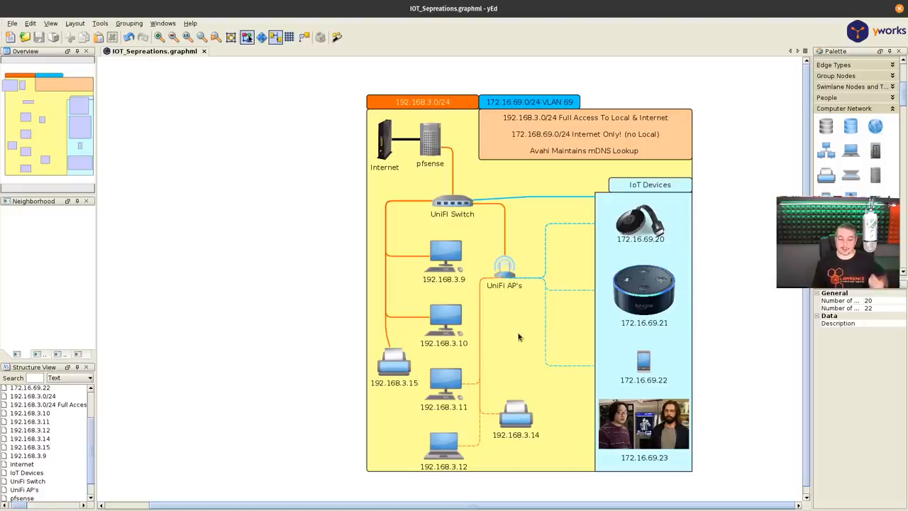
click(445, 253)
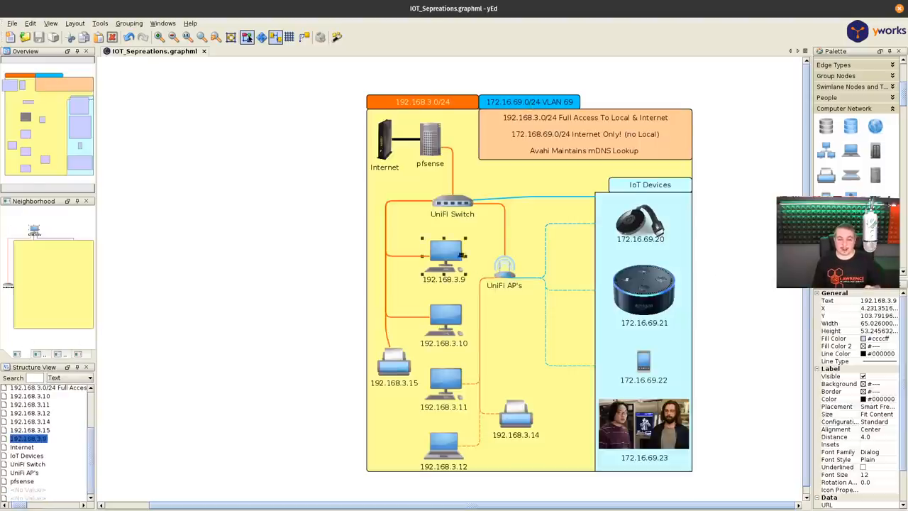
mouse_move(490, 258)
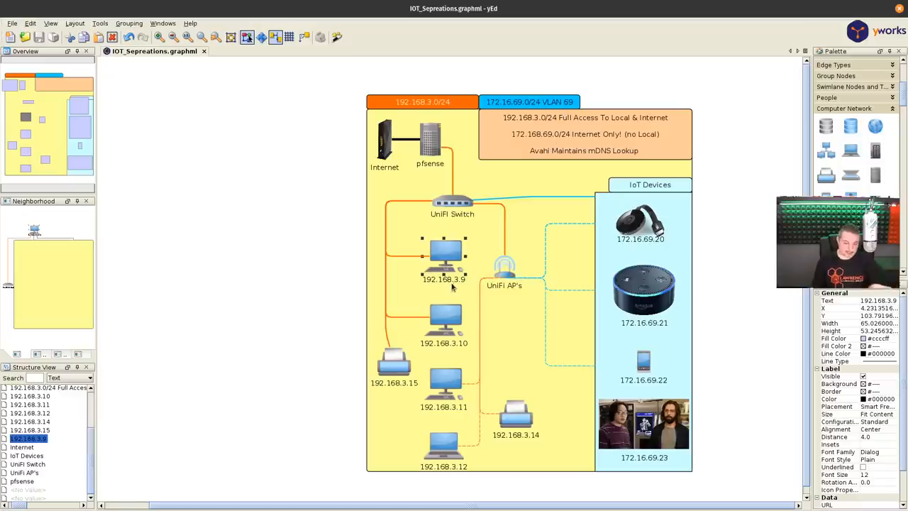
mouse_move(804, 332)
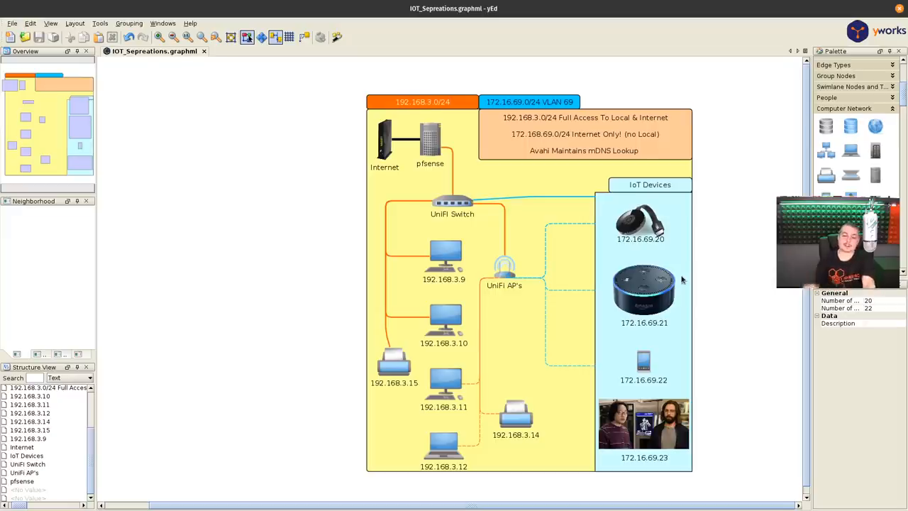
- Bring Chrome forward to the paused YouTube pfSense mDNS IoT rules video
click(431, 139)
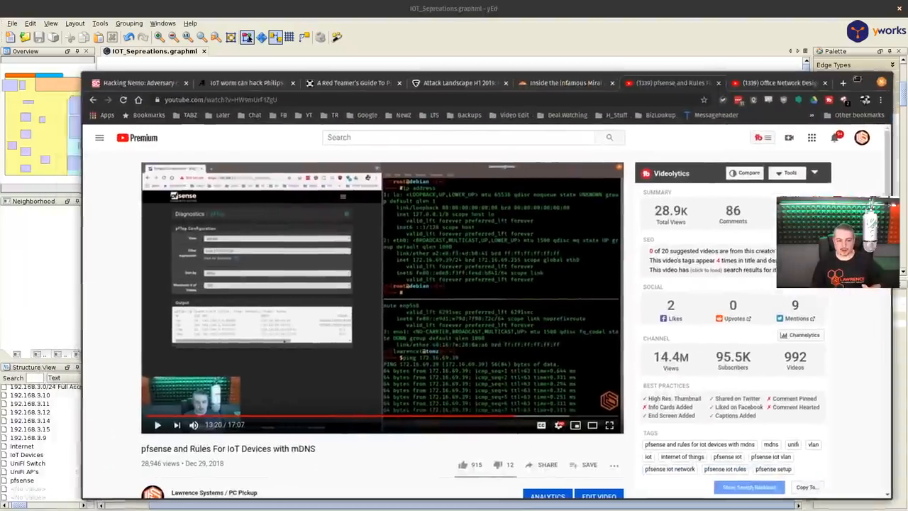
click(139, 80)
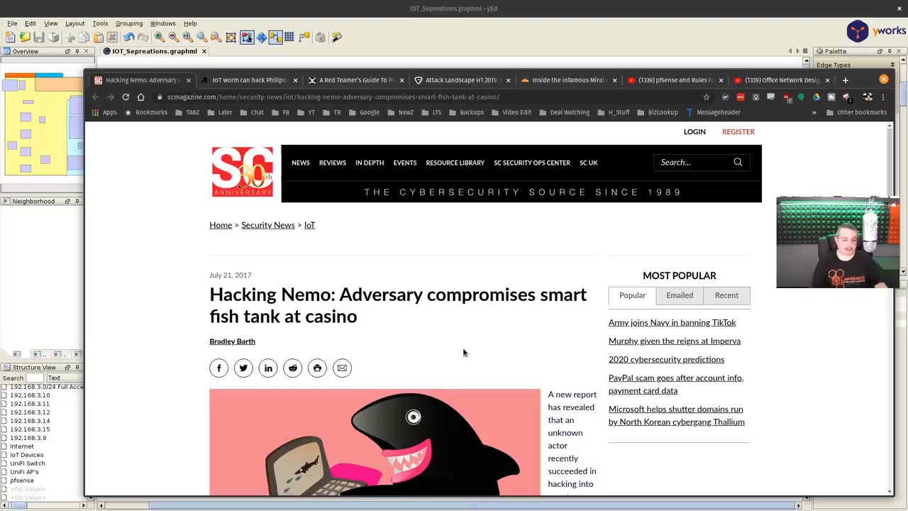
scroll(down, 3)
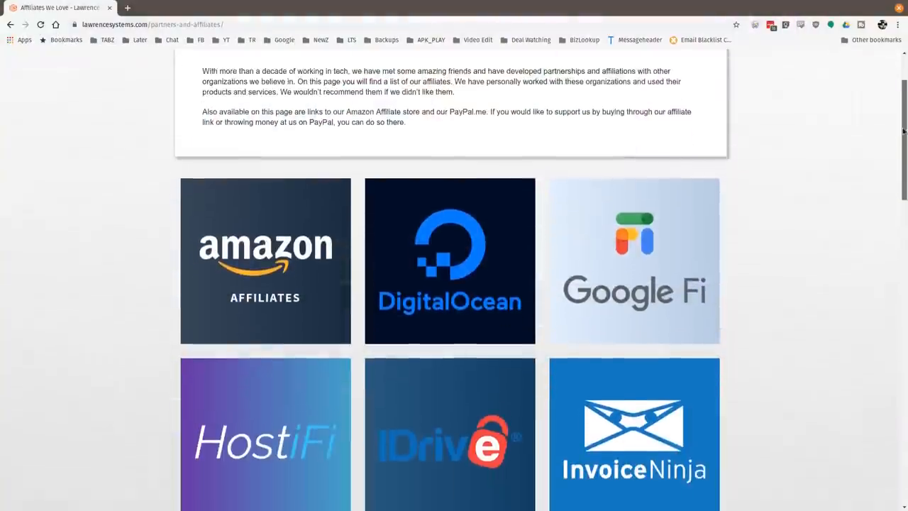
scroll(down, 3)
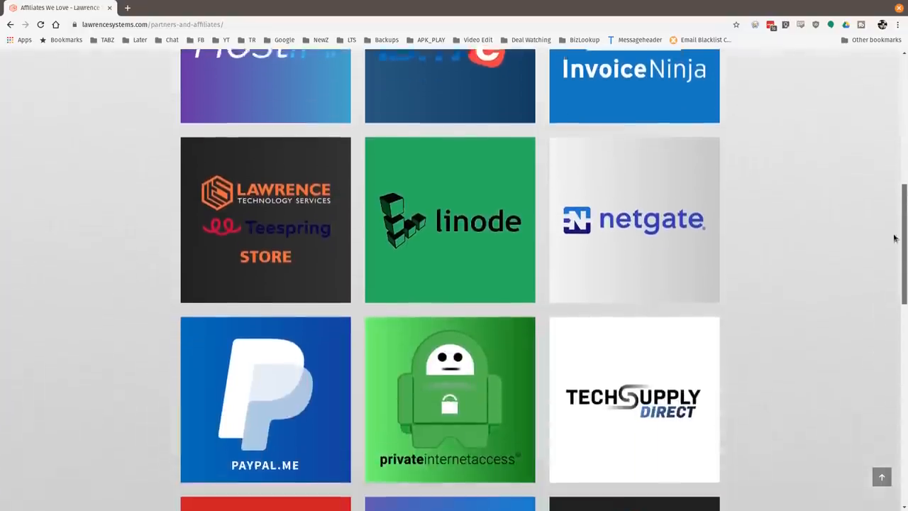
scroll(down, 3)
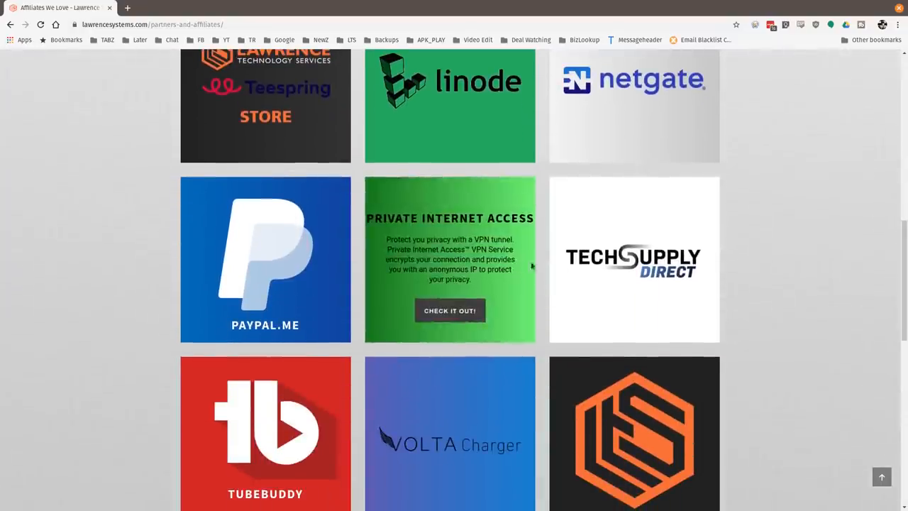